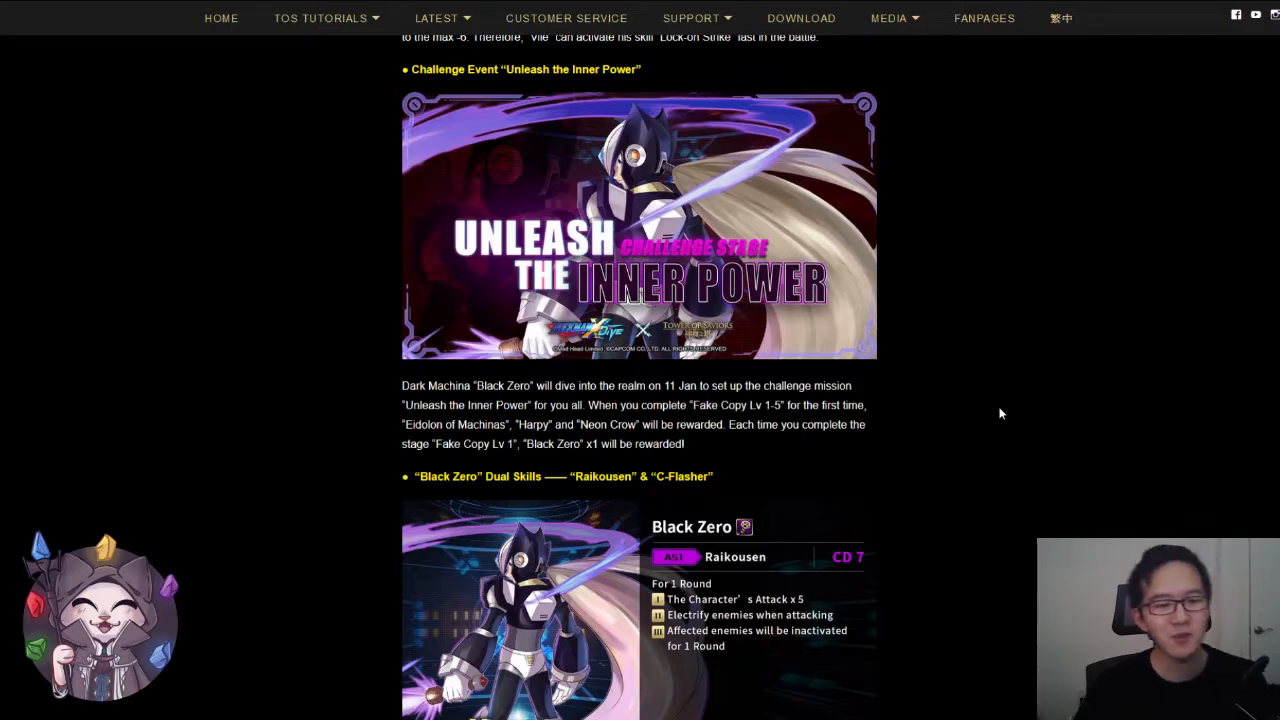
scroll("down", 3)
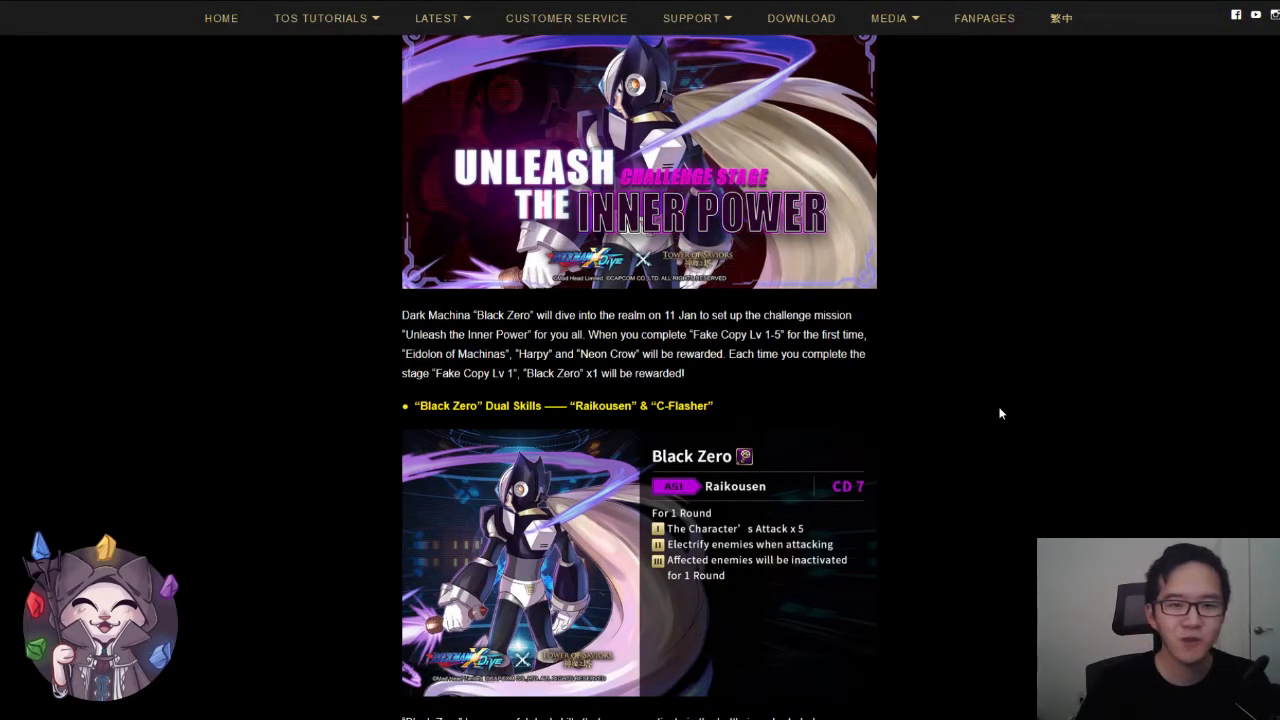
scroll("down", 3)
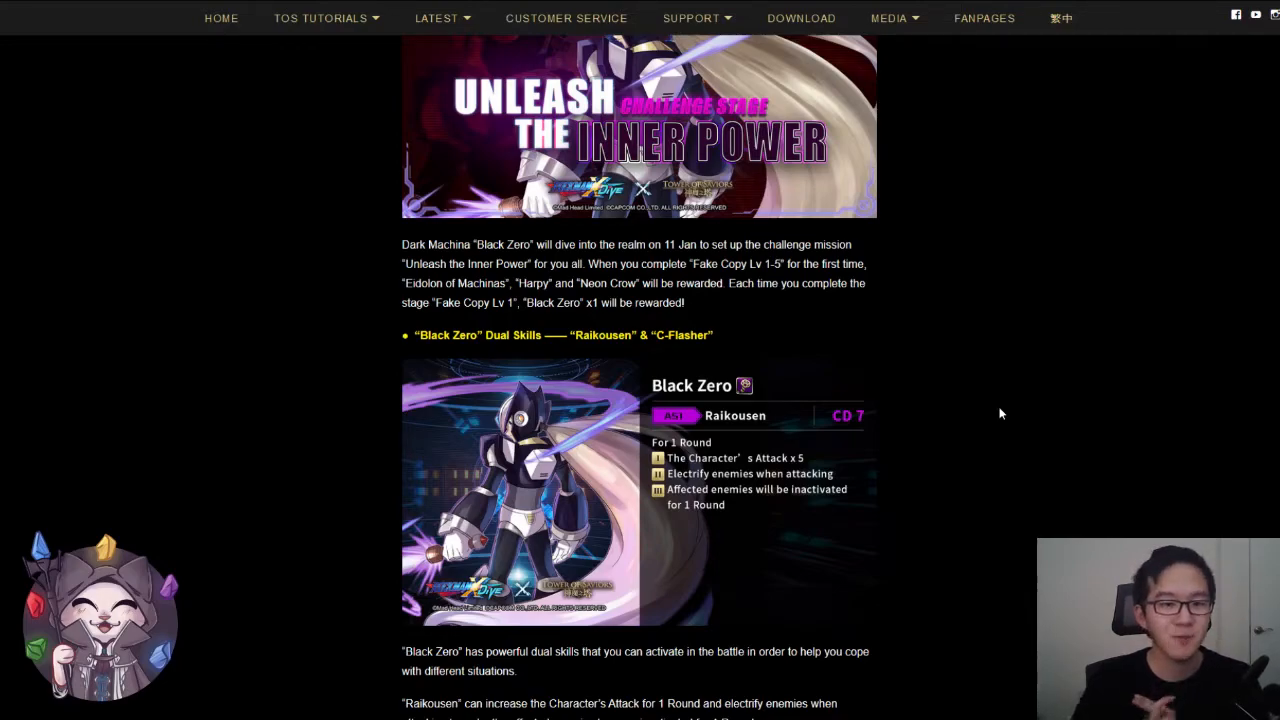
scroll("down", 3)
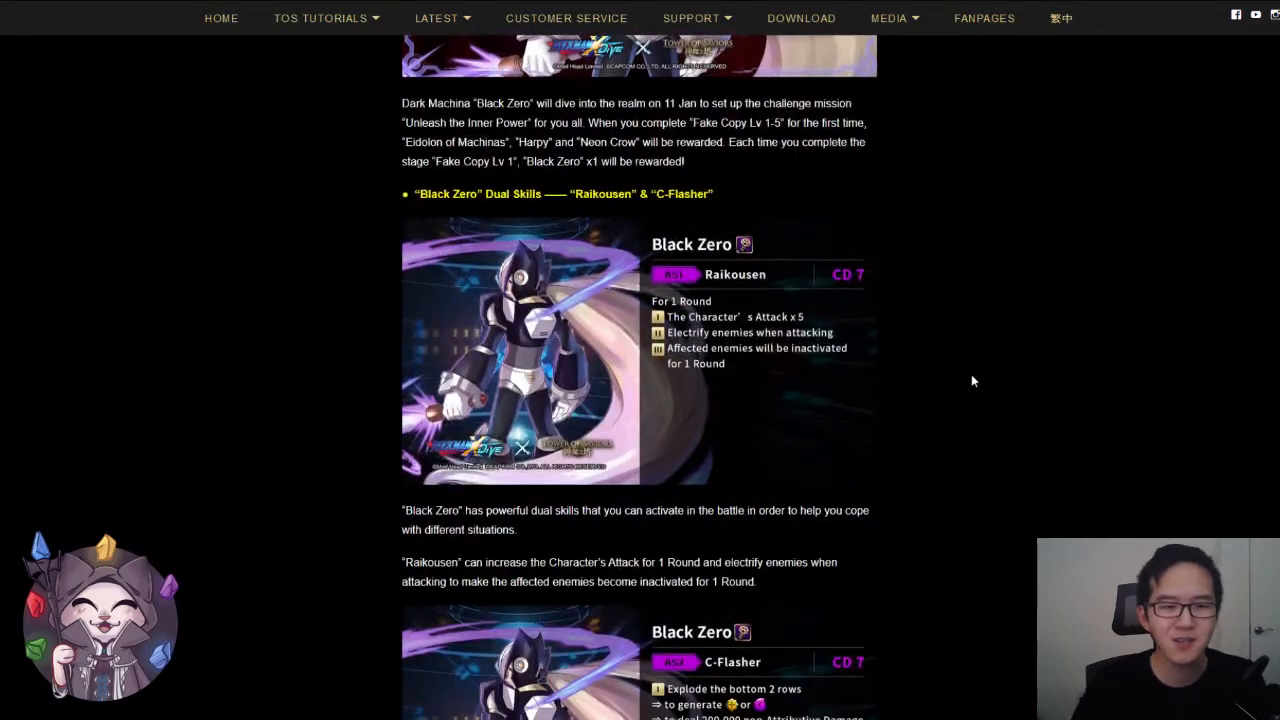
scroll("down", 3)
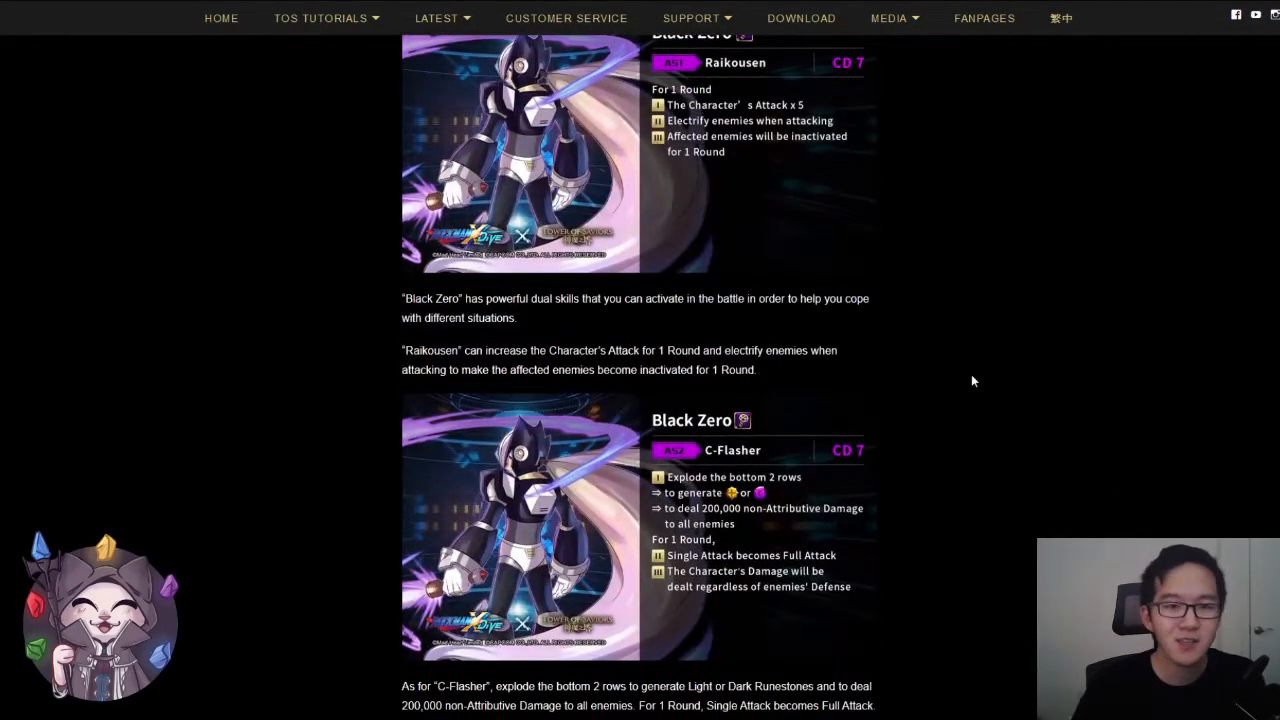